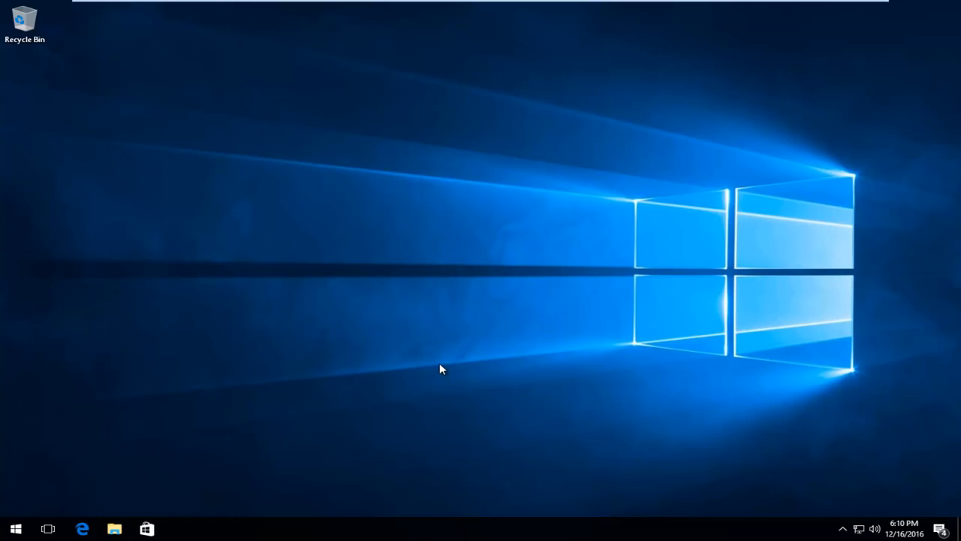
Step: Search the Start menu for 'network and' to surface Network and Sharing Center
left_click(16, 529)
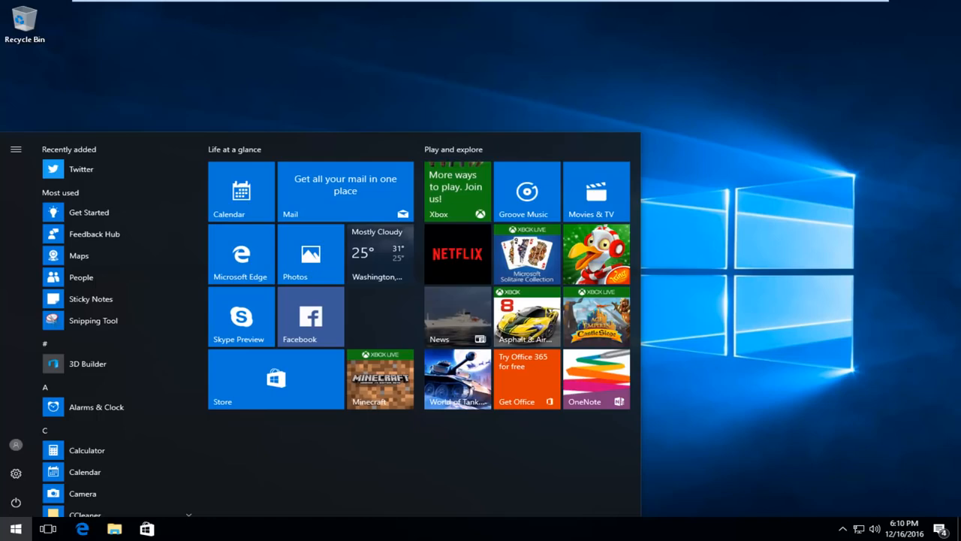
type("network and")
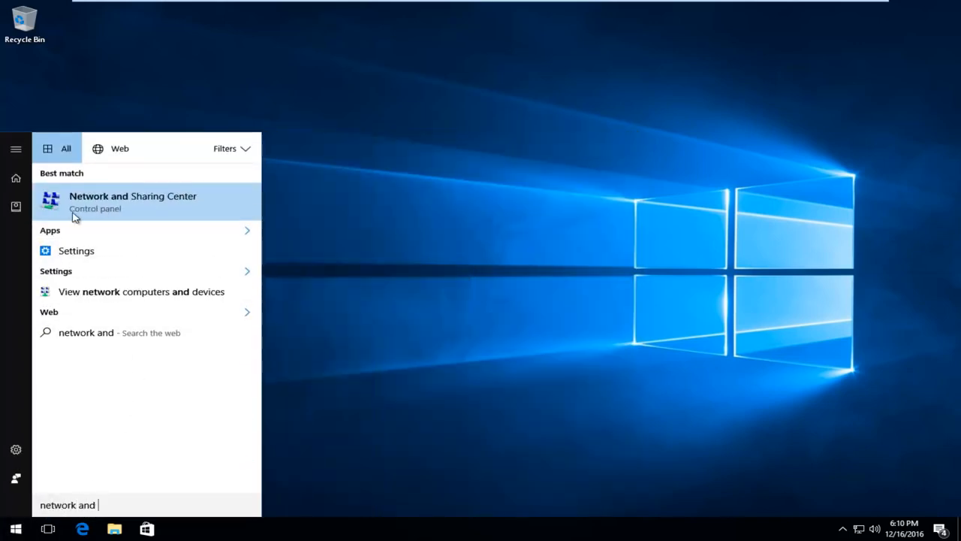
mouse_move(101, 211)
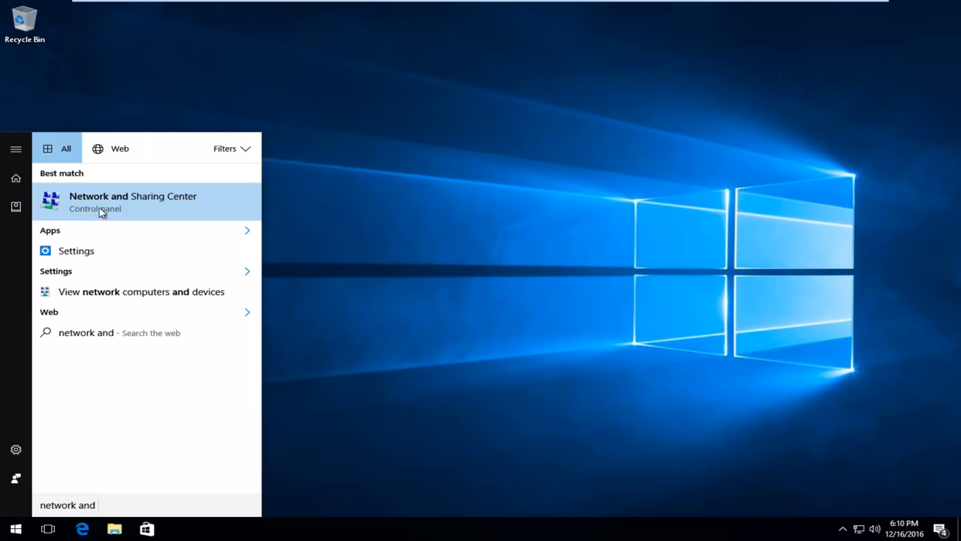
mouse_move(103, 189)
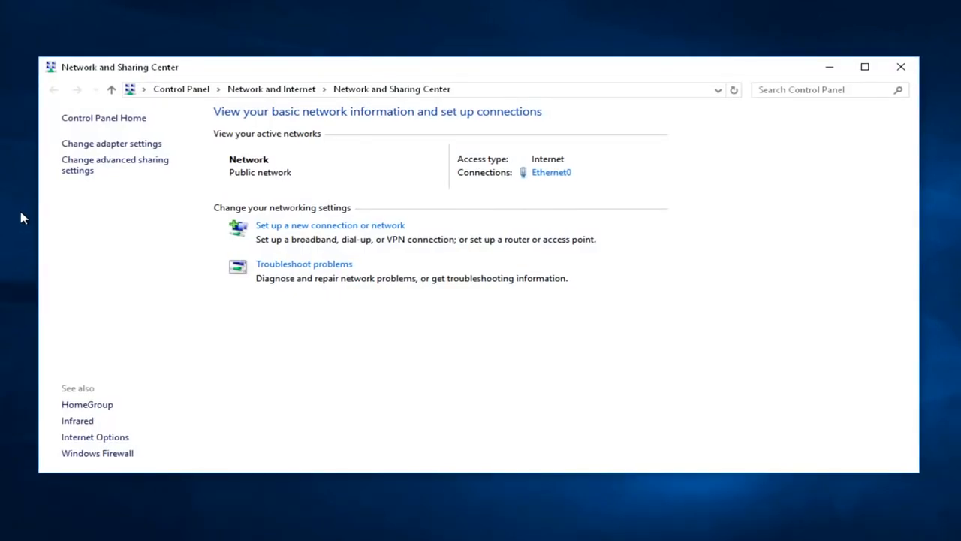
mouse_move(428, 185)
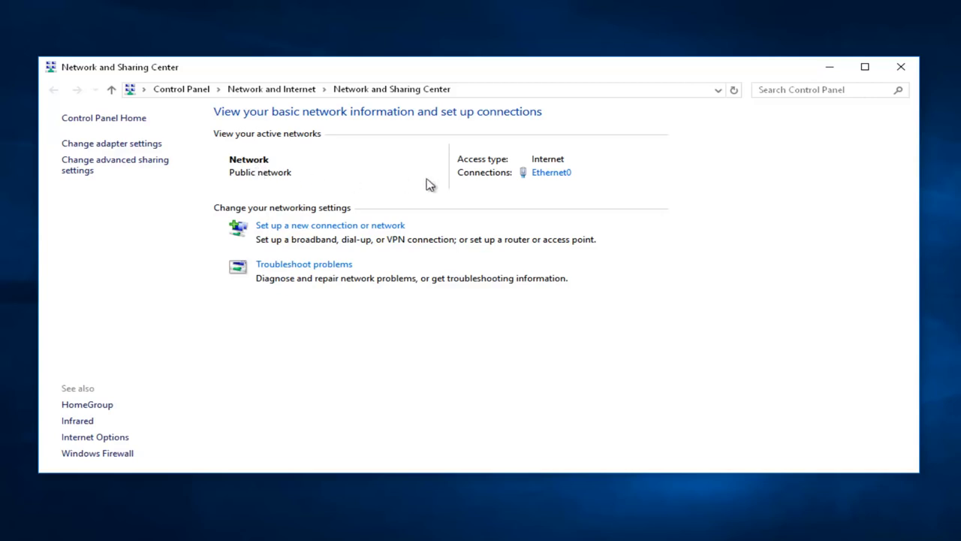
mouse_move(551, 172)
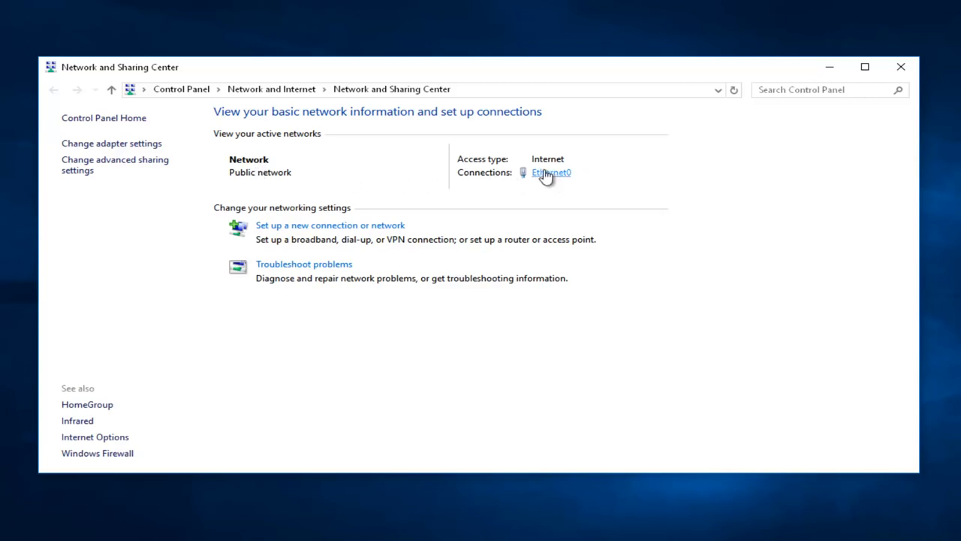
mouse_move(533, 181)
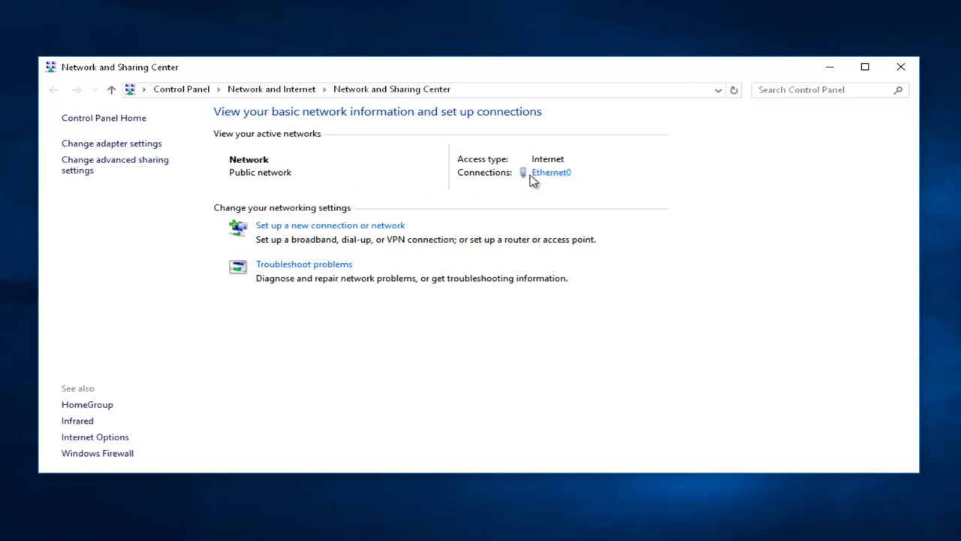
mouse_move(551, 172)
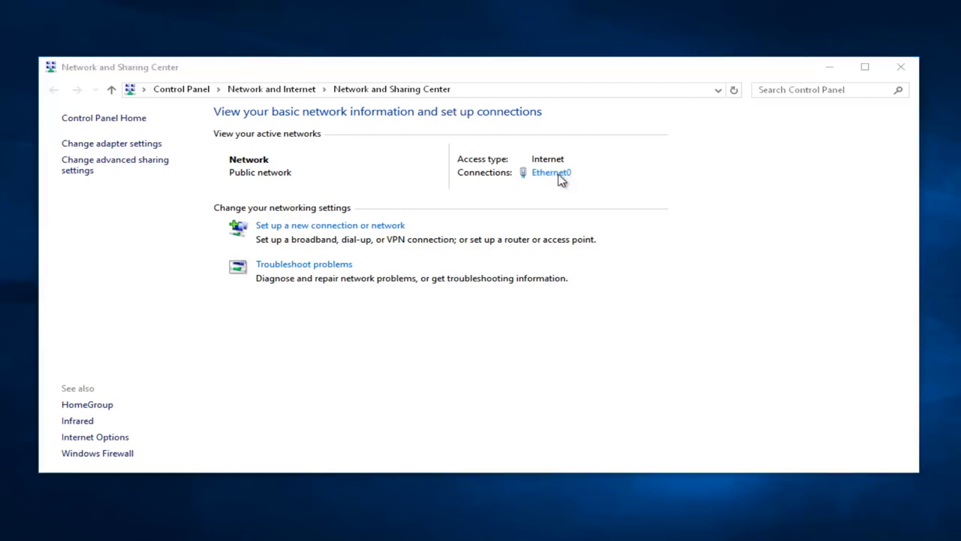
Step: Open the Ethernet0 Status window from the Connections link
left_click(552, 172)
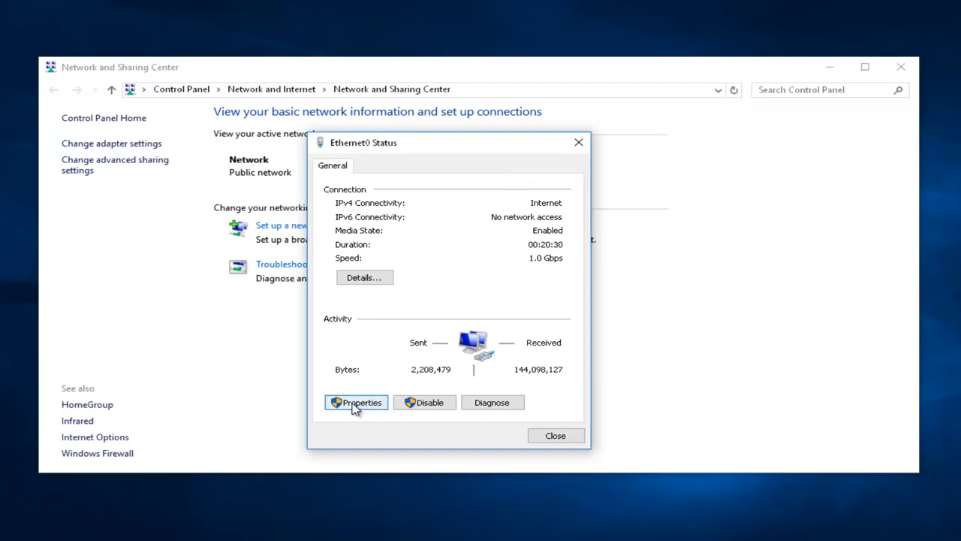
Step: Open Ethernet0 Properties, then the Internet Protocol Version 4 (TCP/IPv4) properties dialog
left_click(356, 402)
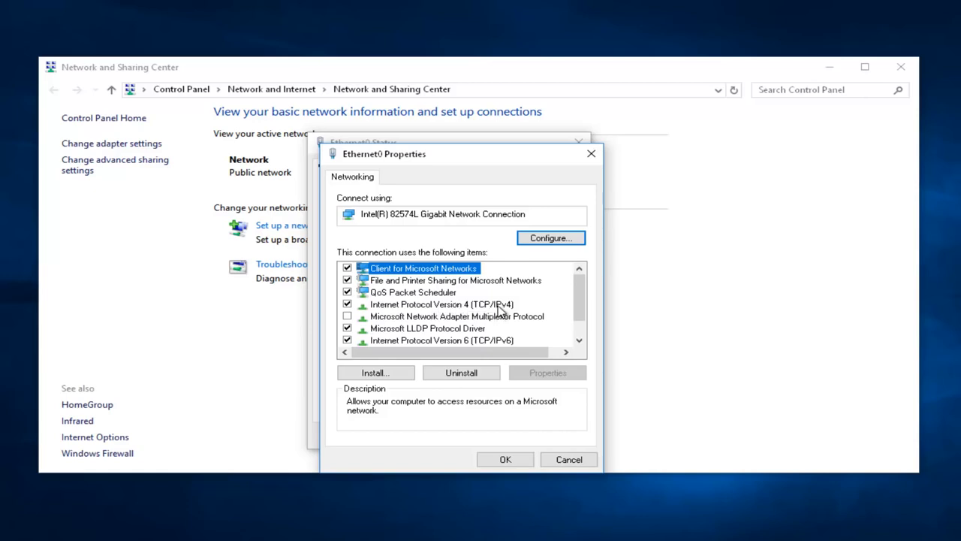
left_click(442, 305)
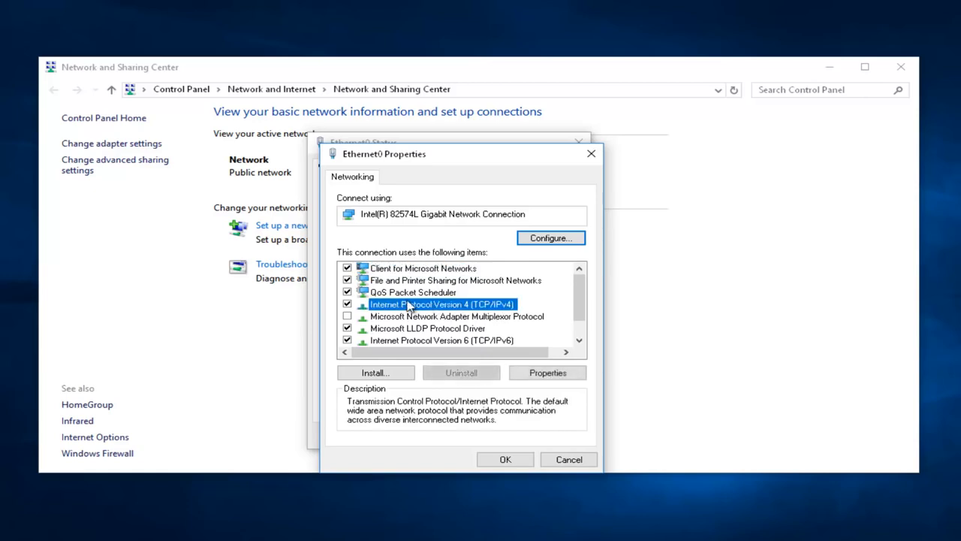
mouse_move(547, 372)
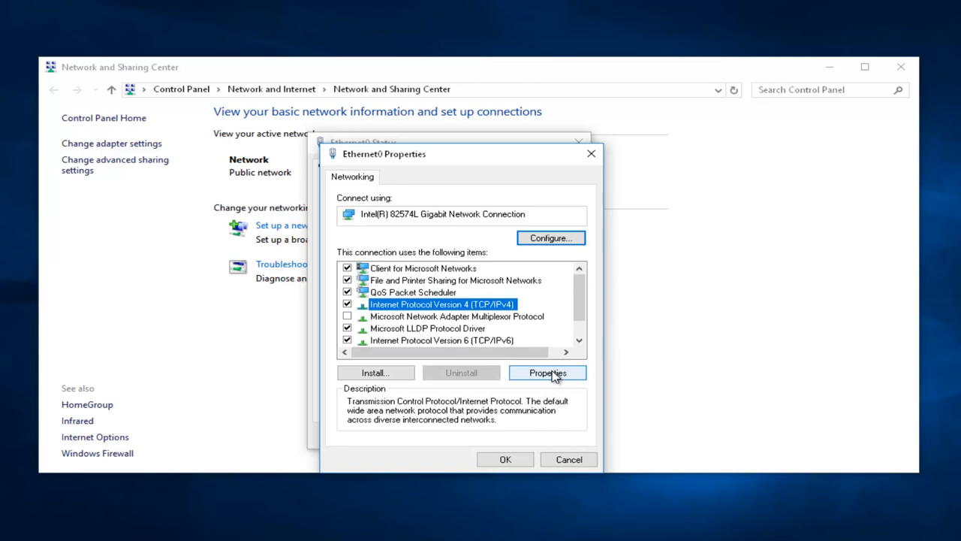
left_click(548, 373)
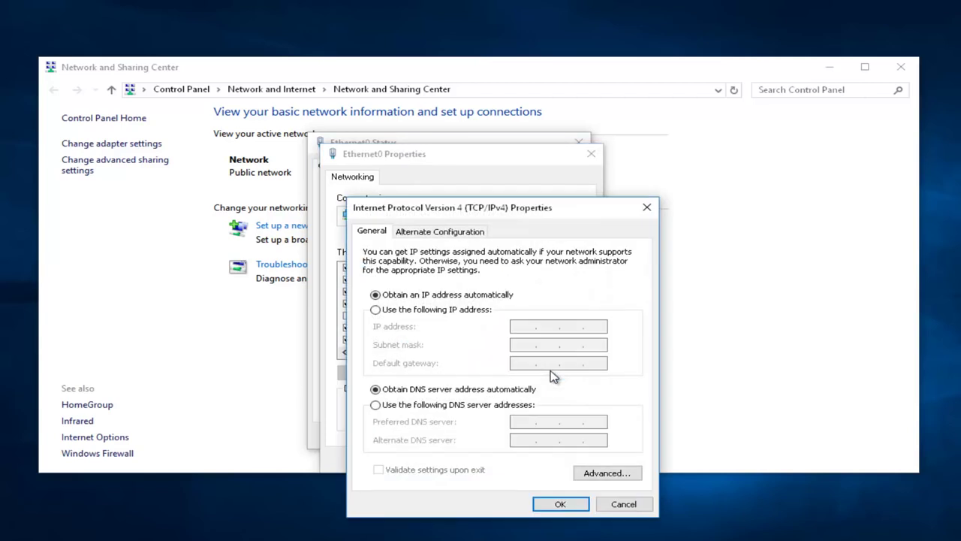
Step: Switch to manual DNS and enter 8.8.8.8 preferred and 8.8.4.4 alternate
left_click_drag(453, 207, 418, 146)
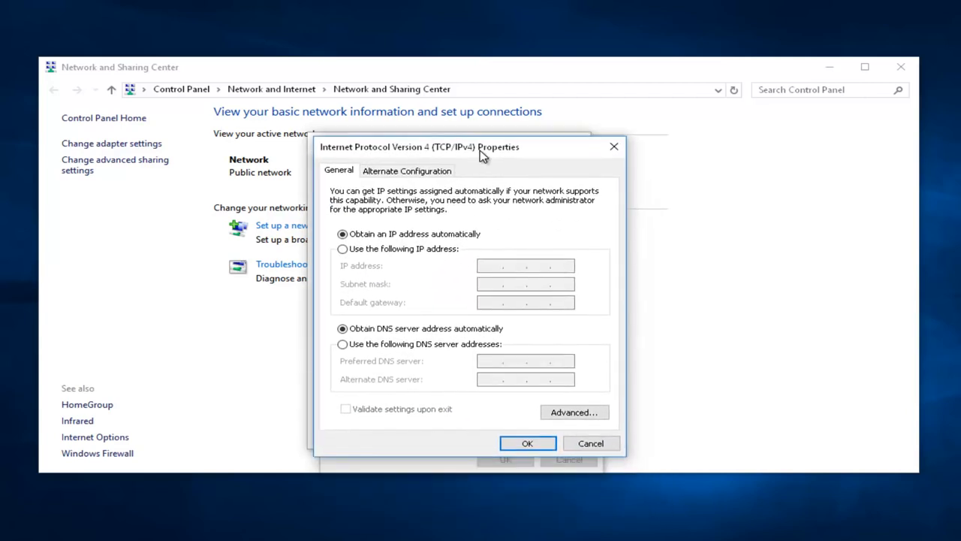
mouse_move(412, 329)
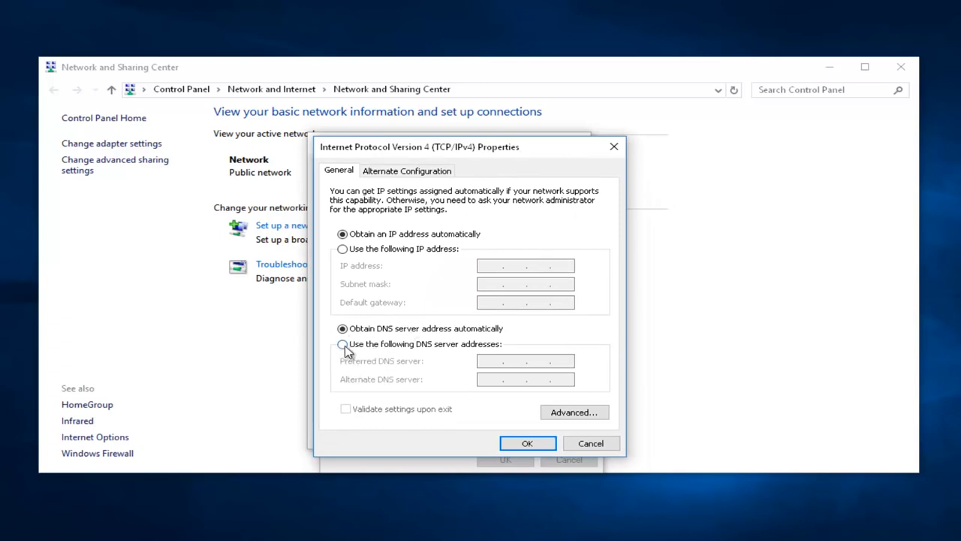
mouse_move(439, 349)
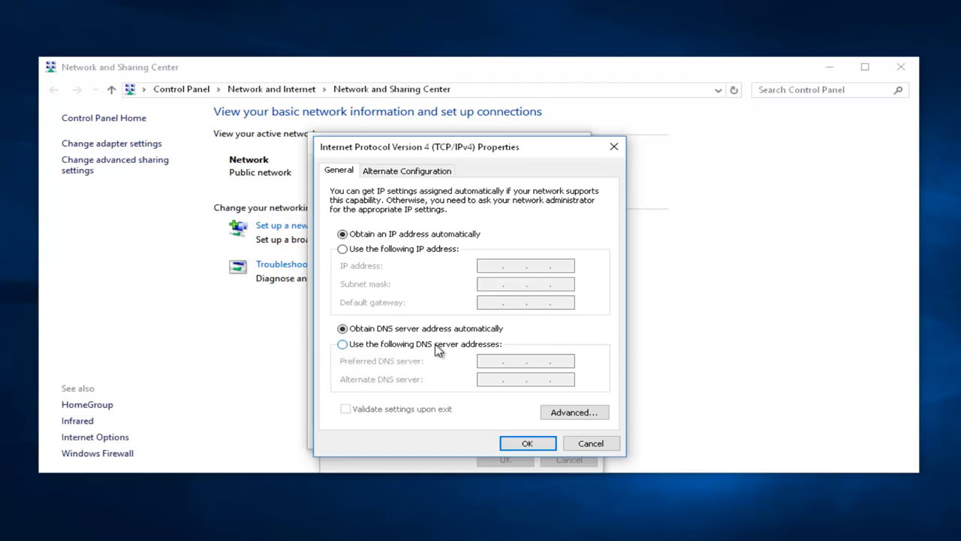
left_click(343, 343)
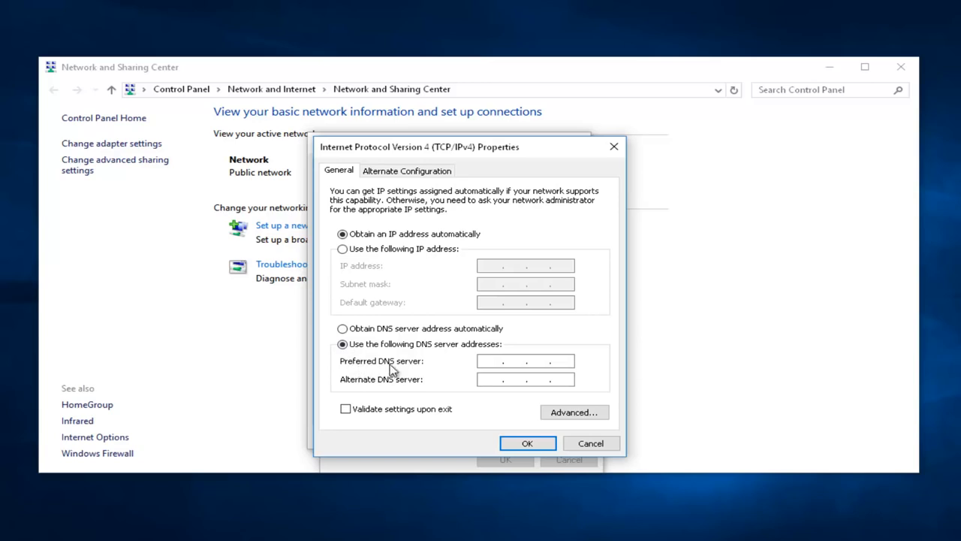
type("8 . 8 . 8 .")
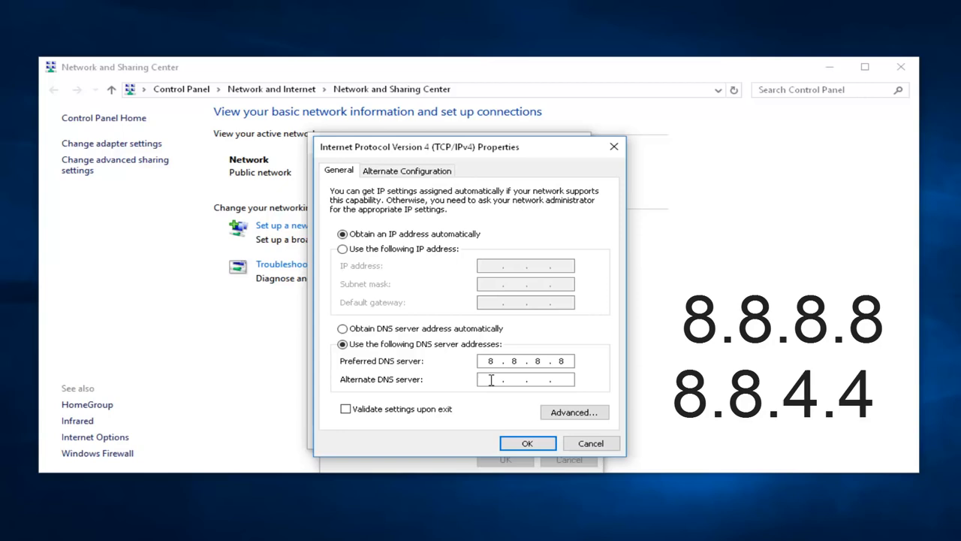
type("8.8..")
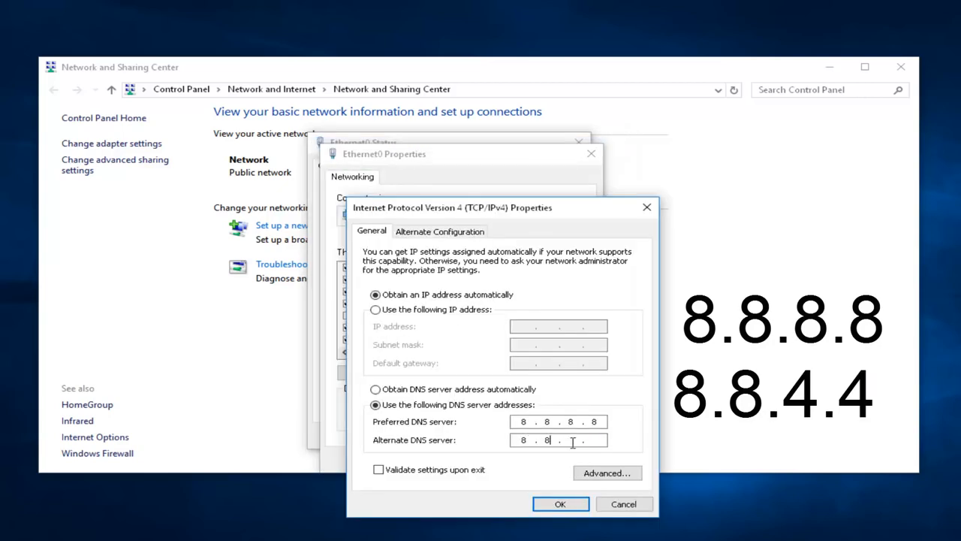
type("4")
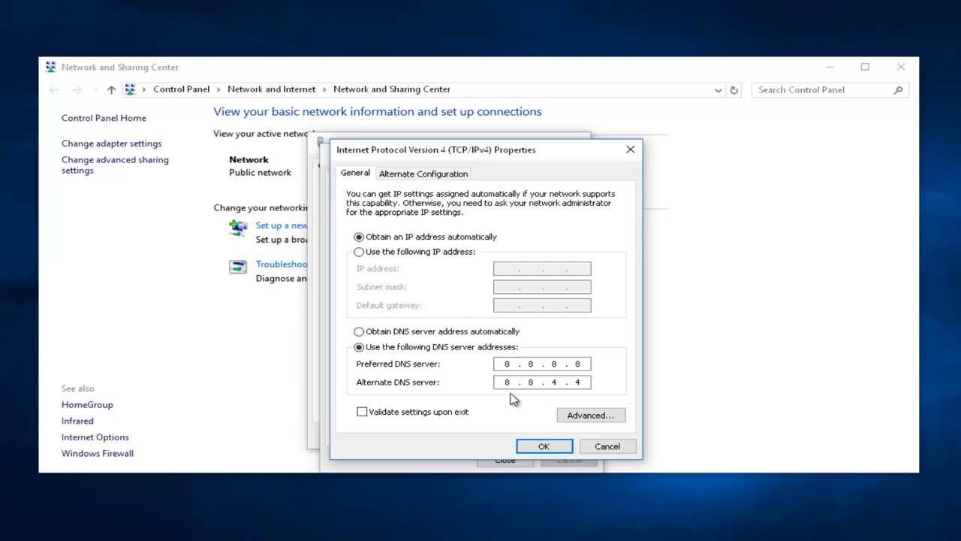
left_click(541, 381)
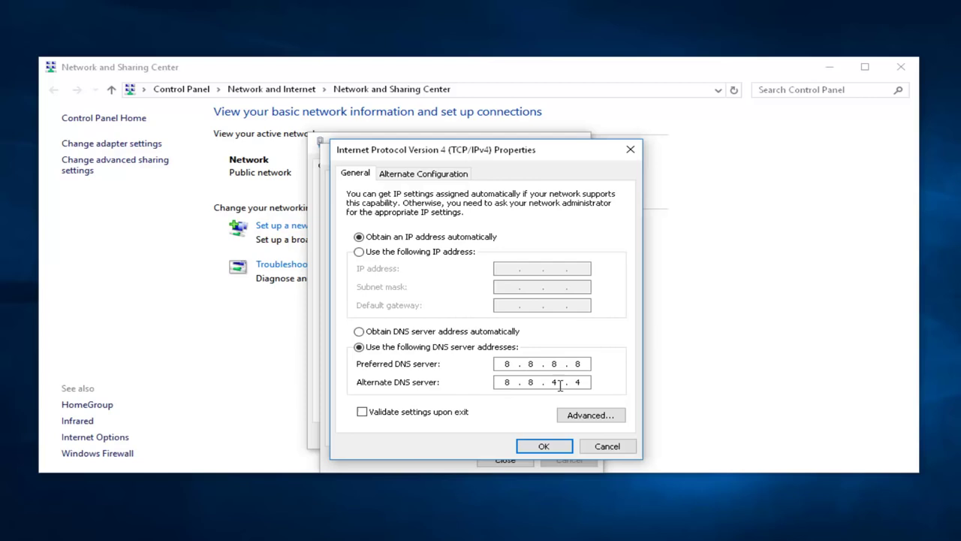
left_click(511, 363)
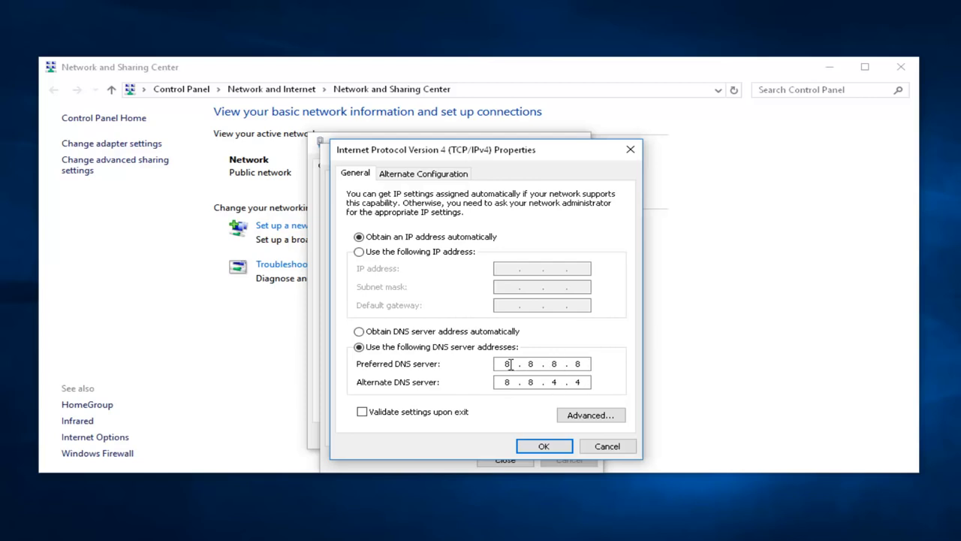
mouse_move(575, 347)
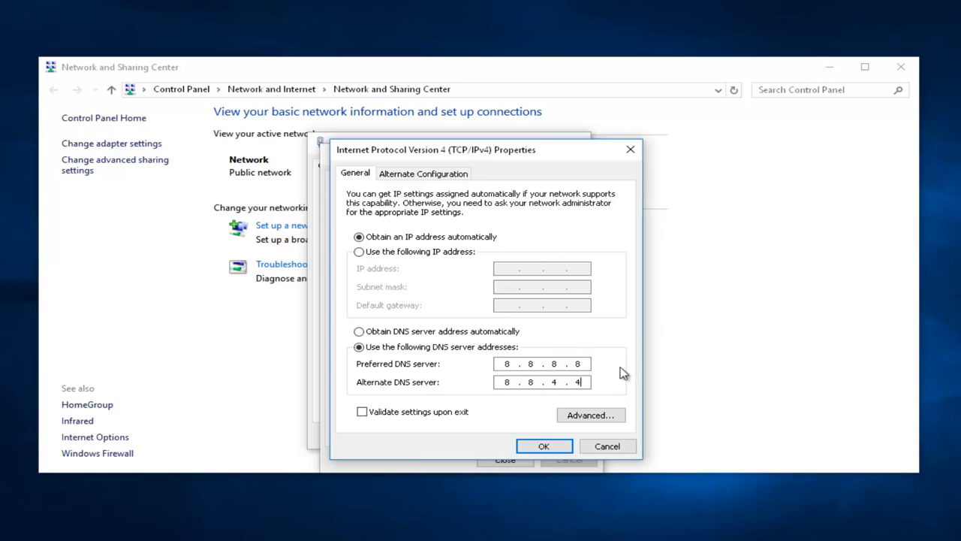
mouse_move(569, 326)
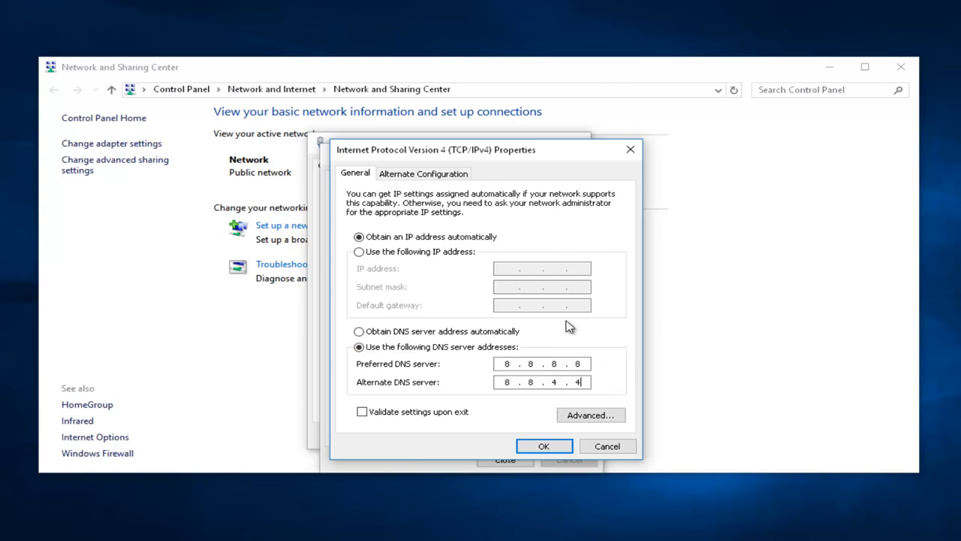
mouse_move(522, 434)
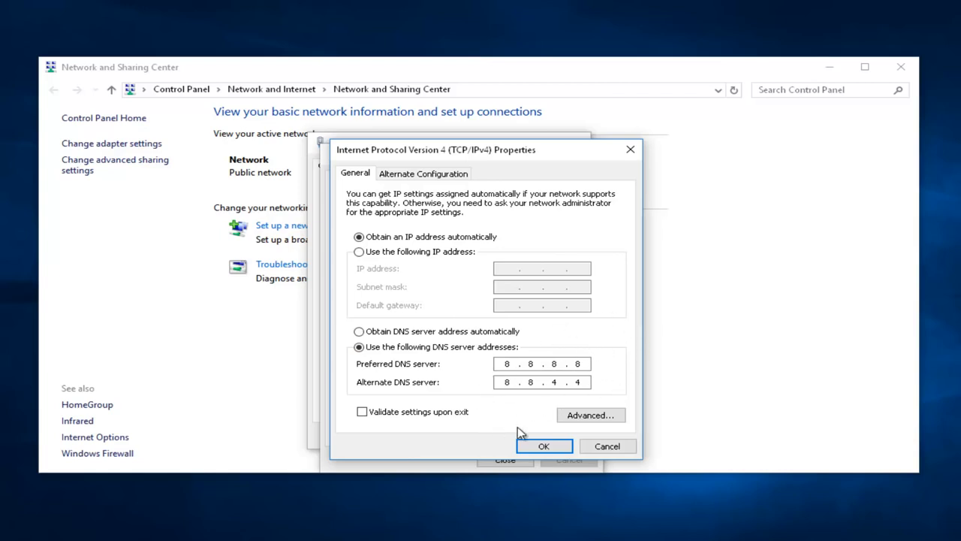
mouse_move(490, 393)
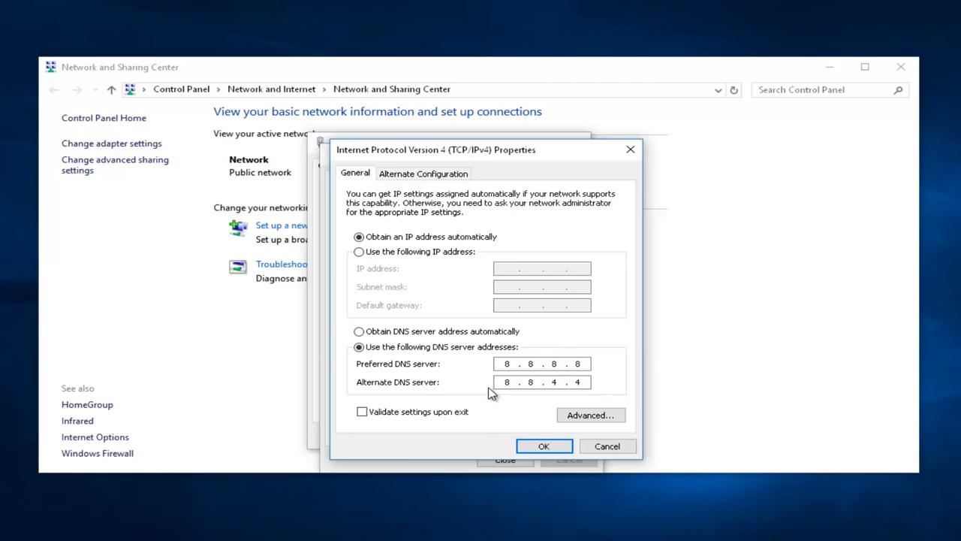
Step: Enable 'Validate settings upon exit' and confirm the new DNS servers with OK
left_click(571, 381)
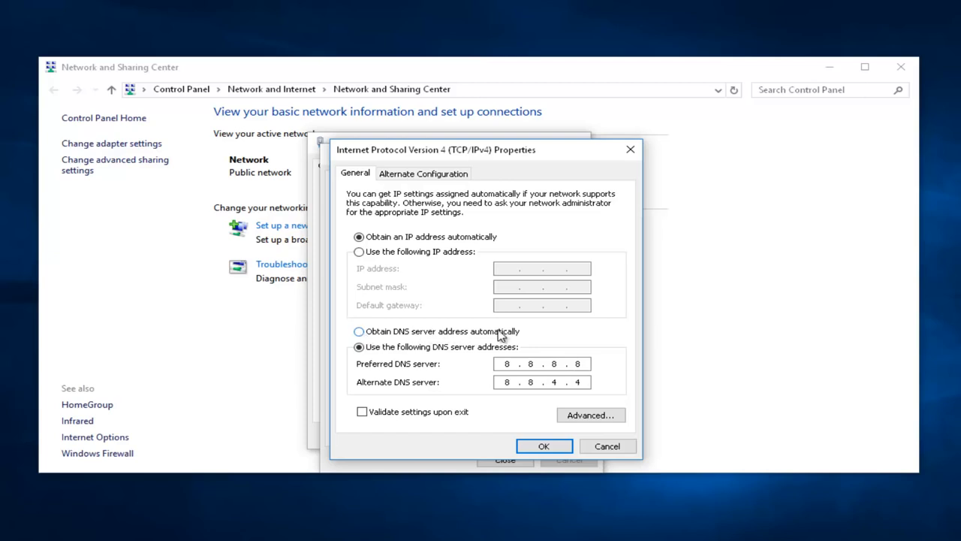
mouse_move(533, 379)
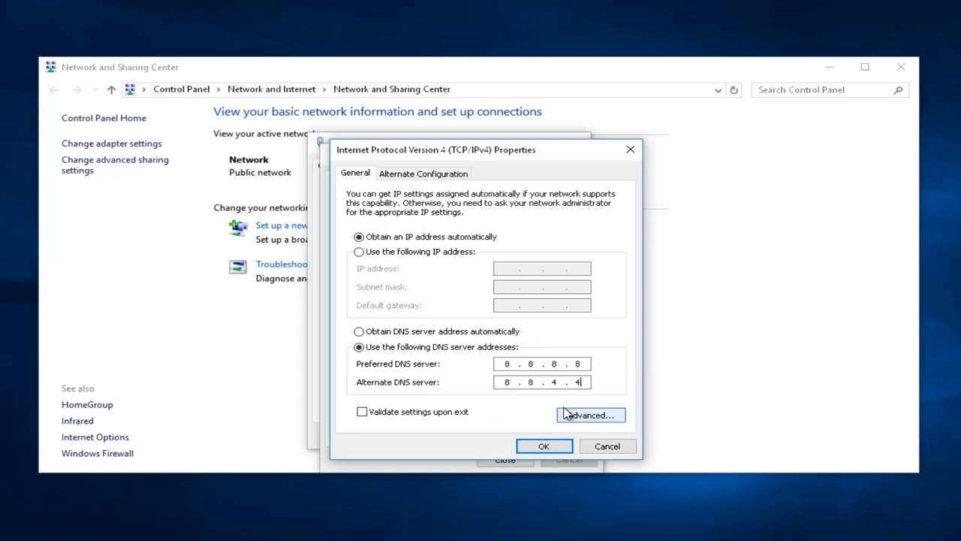
mouse_move(402, 366)
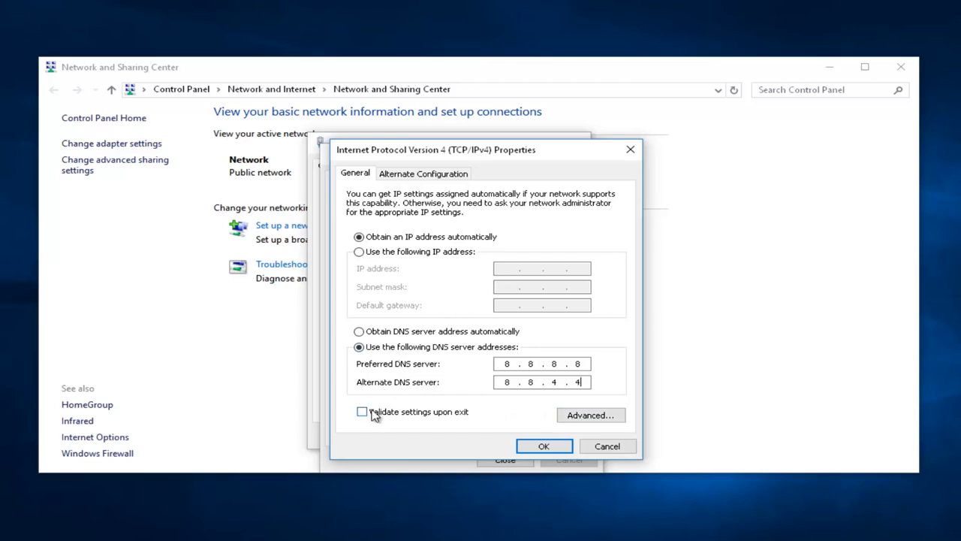
mouse_move(419, 414)
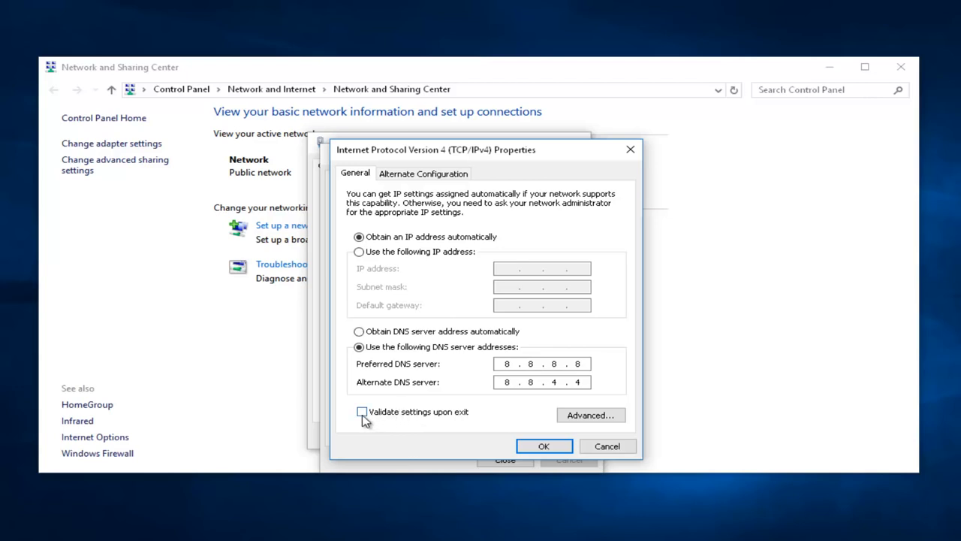
left_click(362, 412)
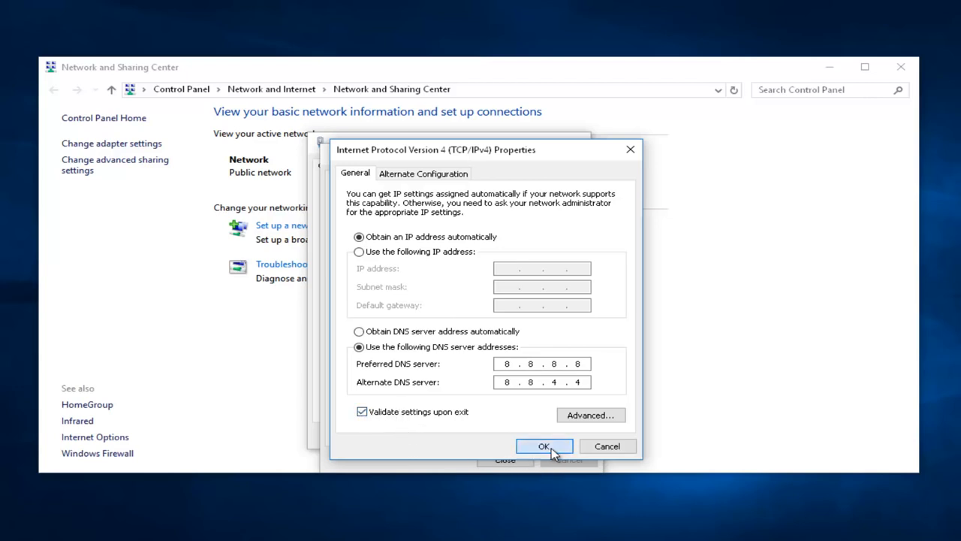
left_click(544, 446)
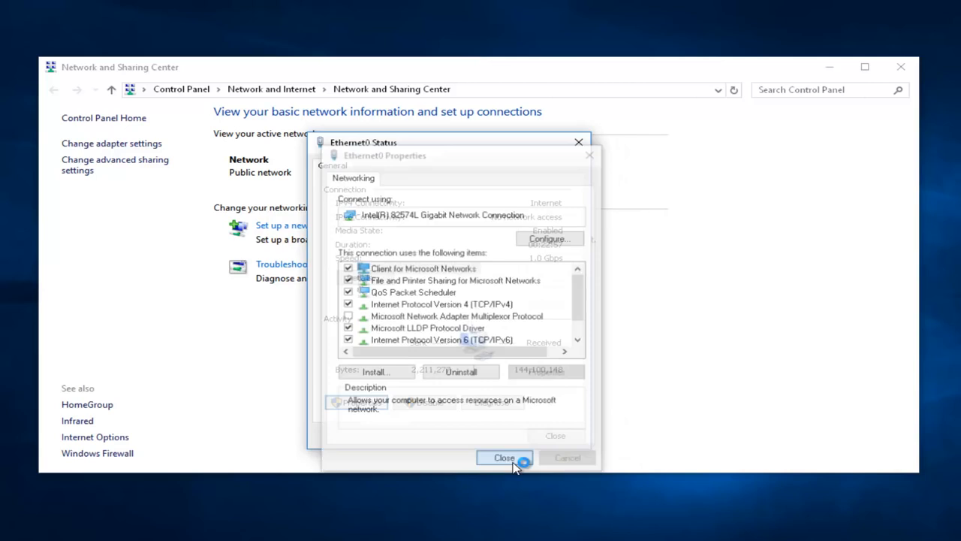
Step: Close Ethernet0 Properties, the Ethernet0 Status window and the finished troubleshooter
left_click(505, 458)
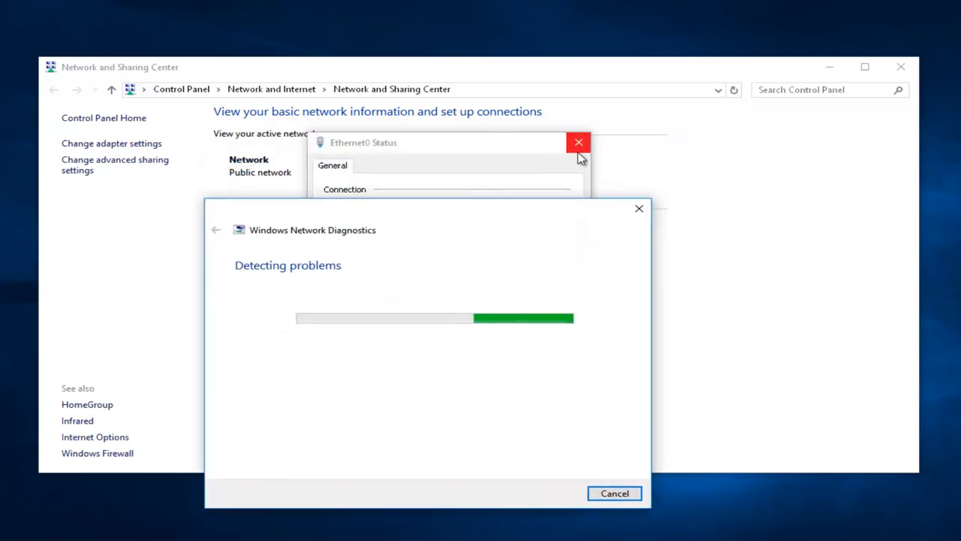
left_click(578, 141)
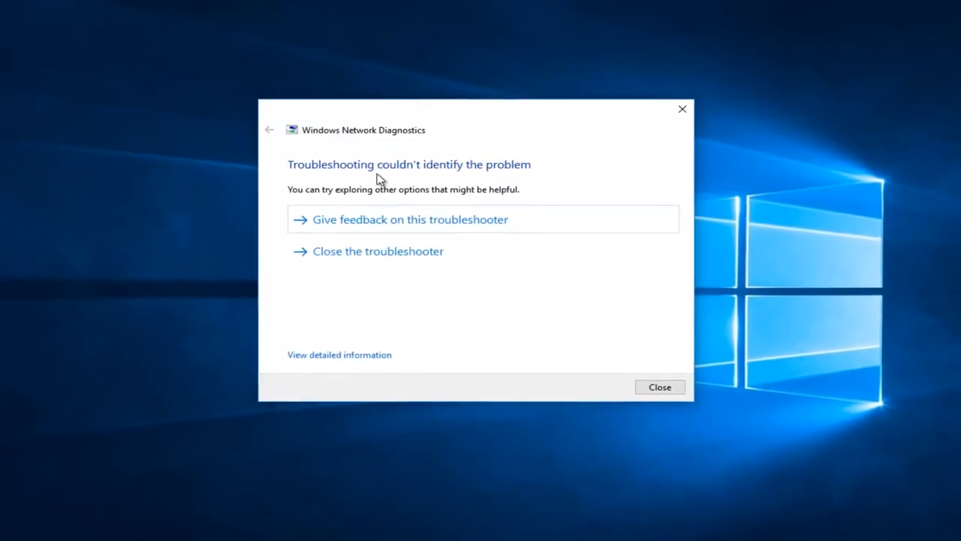
left_click(659, 386)
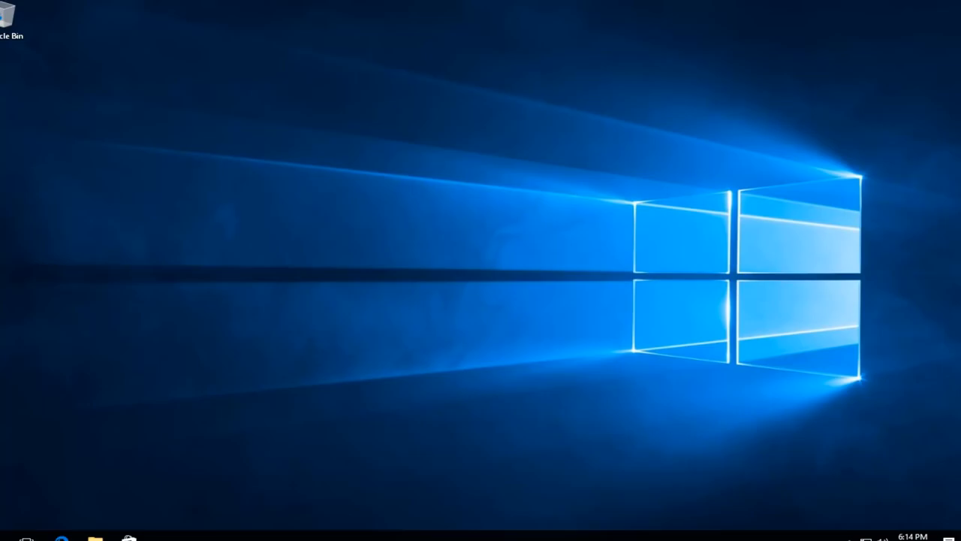
Step: Launch Edge, go to YouTube and search for mdtechvideos
left_click(81, 529)
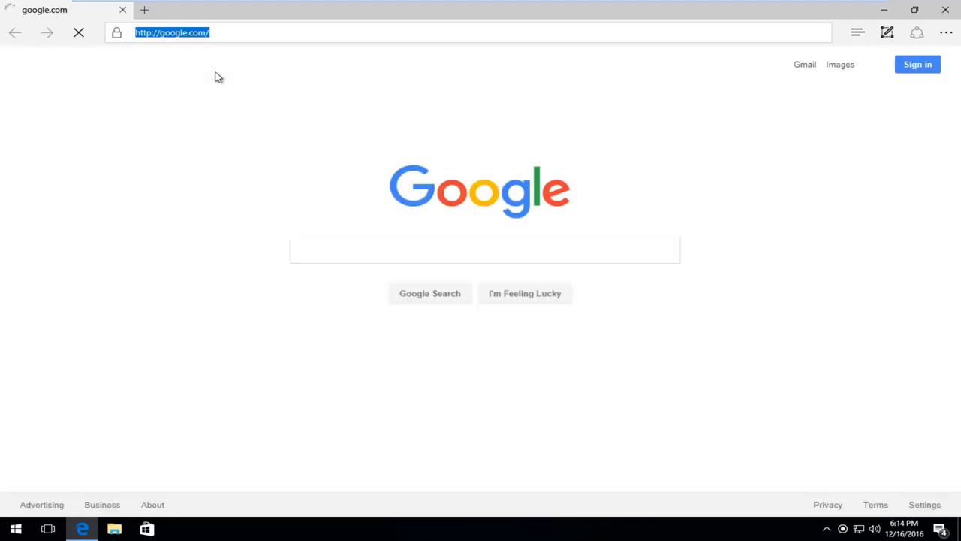
type("youtube")
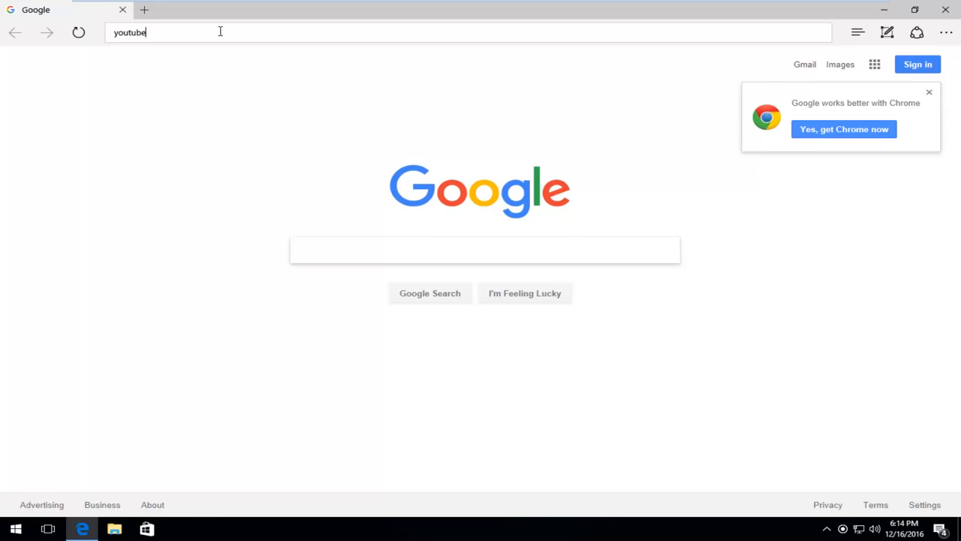
key("Return")
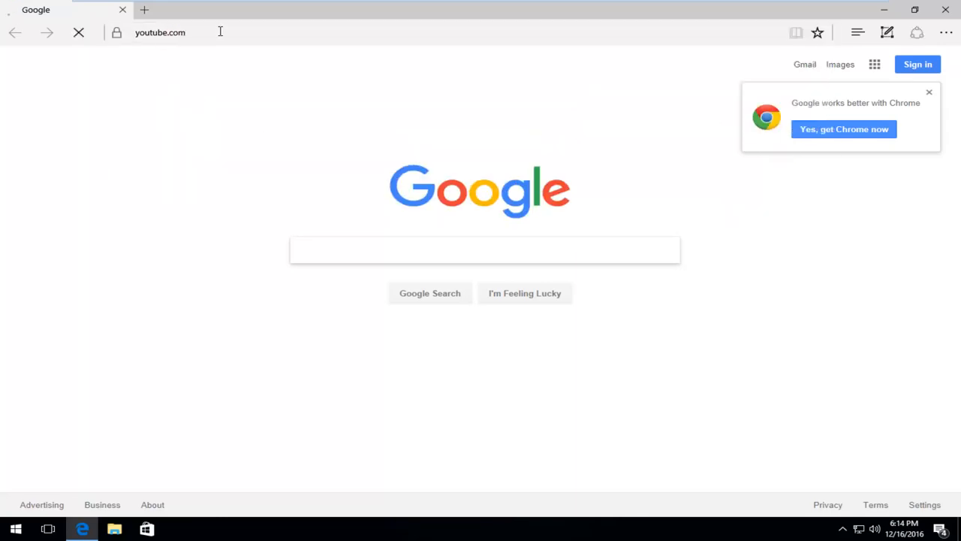
key("Return")
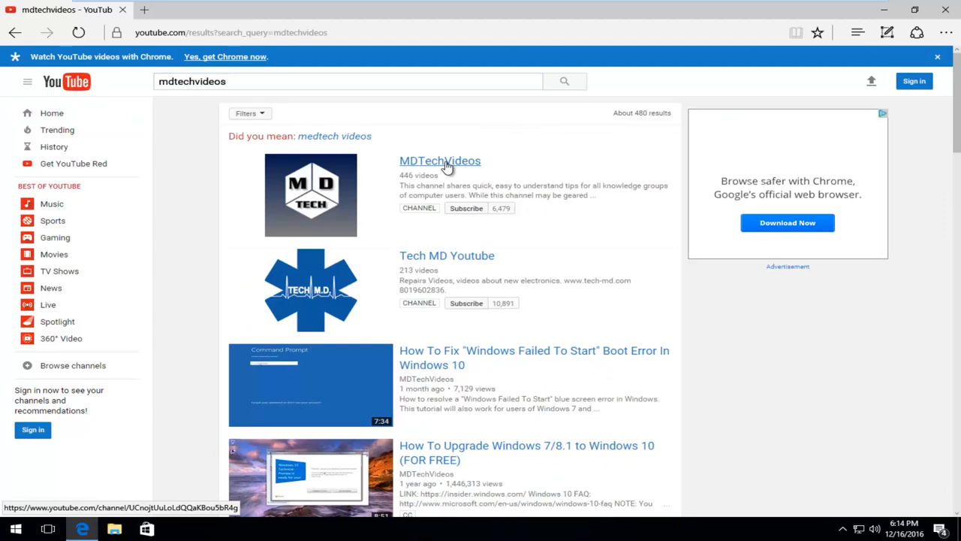
Step: Open the MDTechVideos channel, play its featured video muted, then pause it
left_click(440, 160)
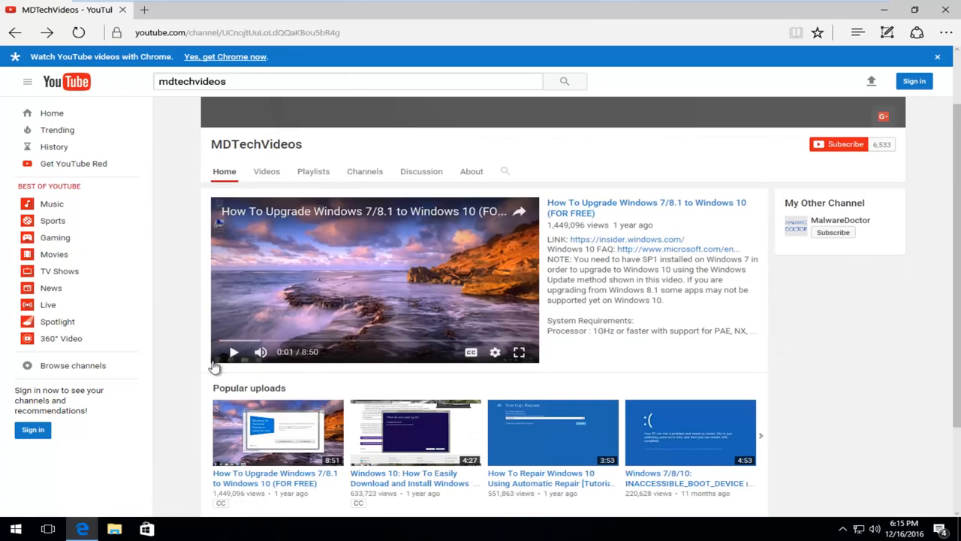
left_click(232, 351)
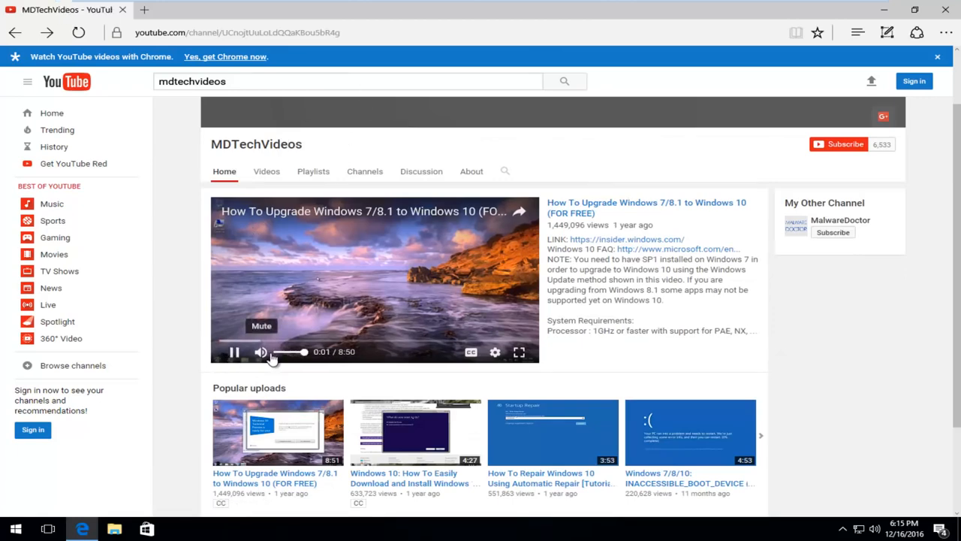
left_click(259, 341)
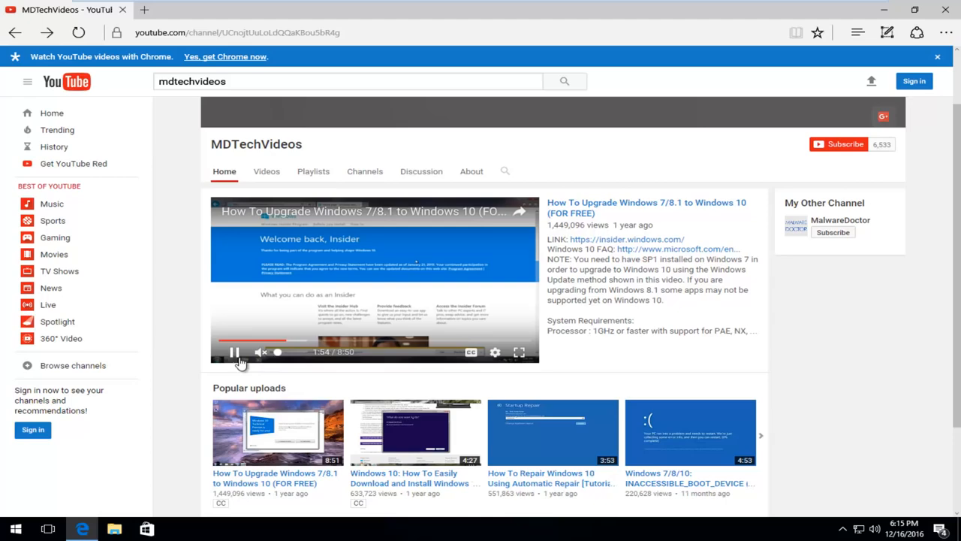
left_click(234, 352)
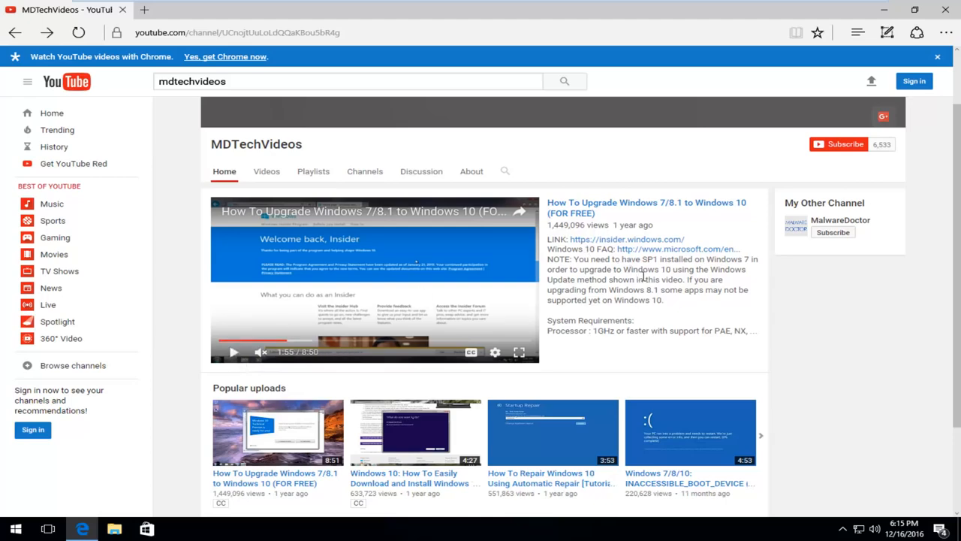